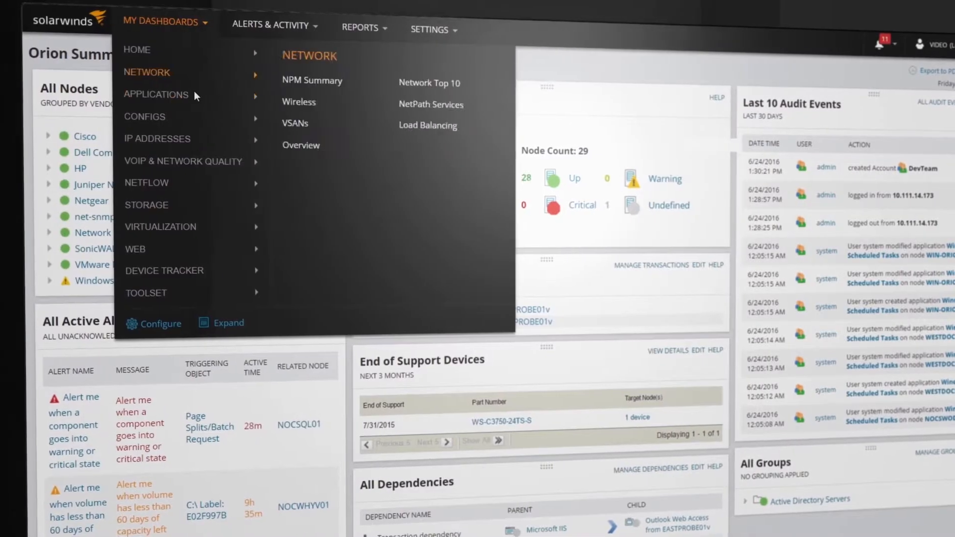
Go to My Dashboards > Configs > Config Summary to show node lists, config changes and policy violations.
{"action": "left_click", "coordinate": [145, 117]}
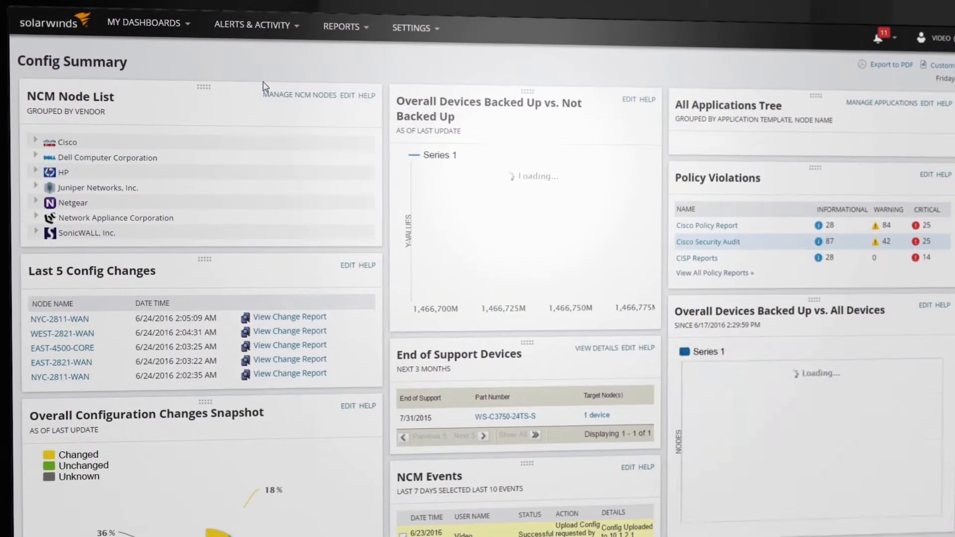